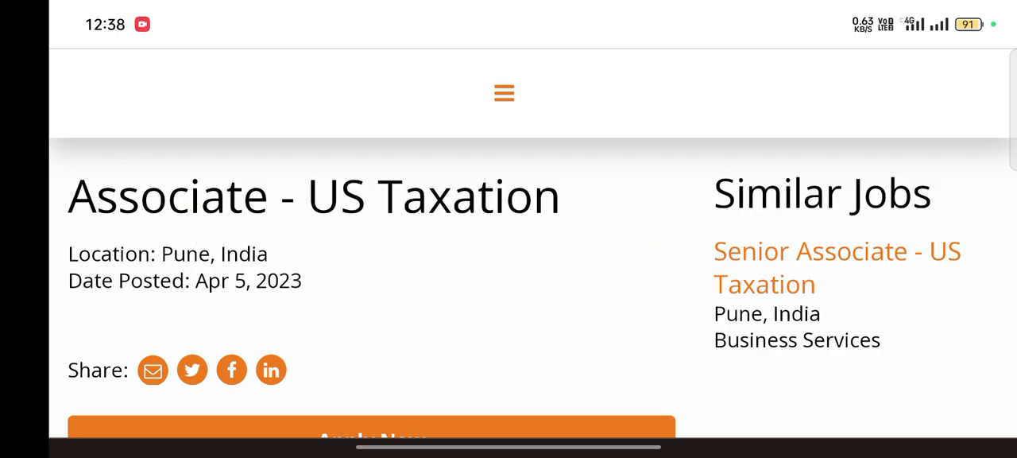
# Scroll the Associate - US Taxation posting through the key duties bullets to the Qualification and Experience heading
pyautogui.scroll(-3)
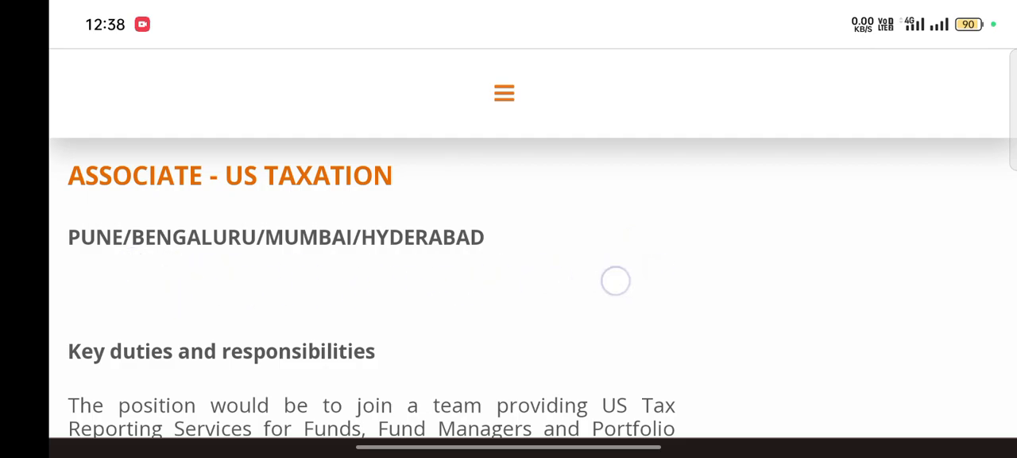
pyautogui.scroll(-3)
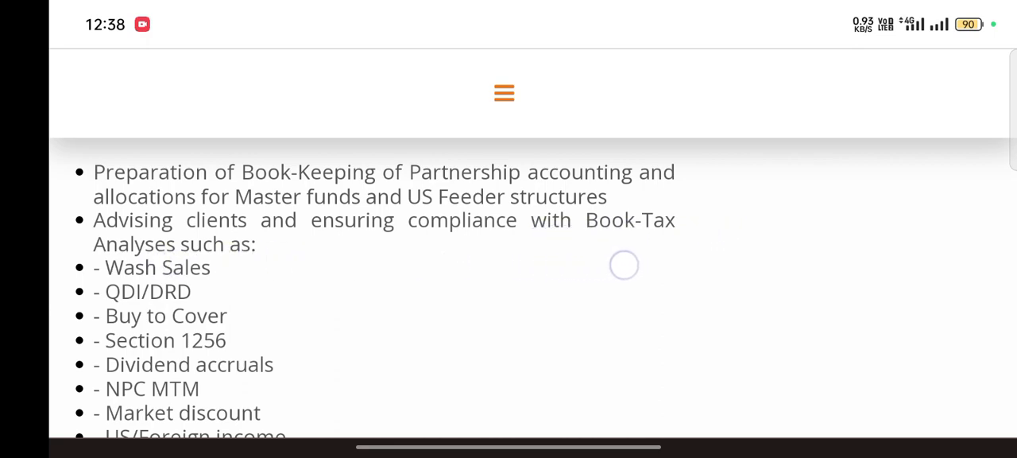
pyautogui.scroll(-3)
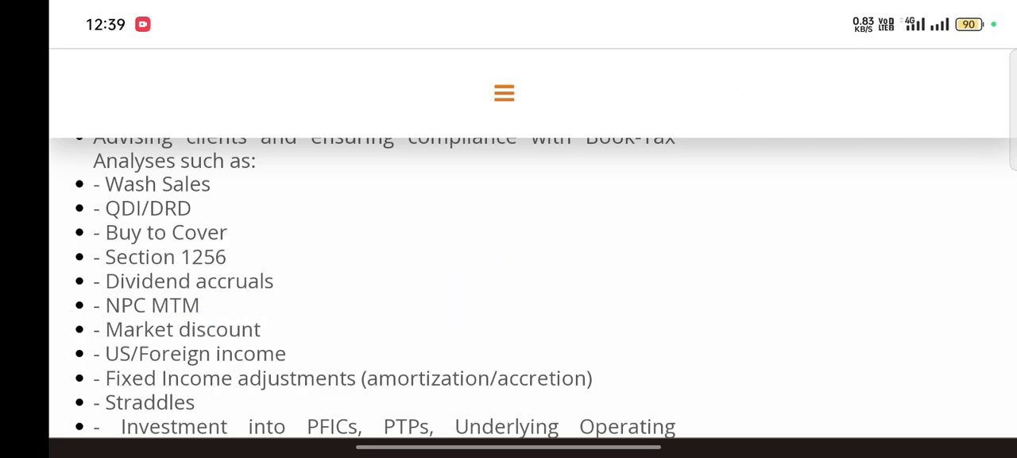
pyautogui.scroll(-3)
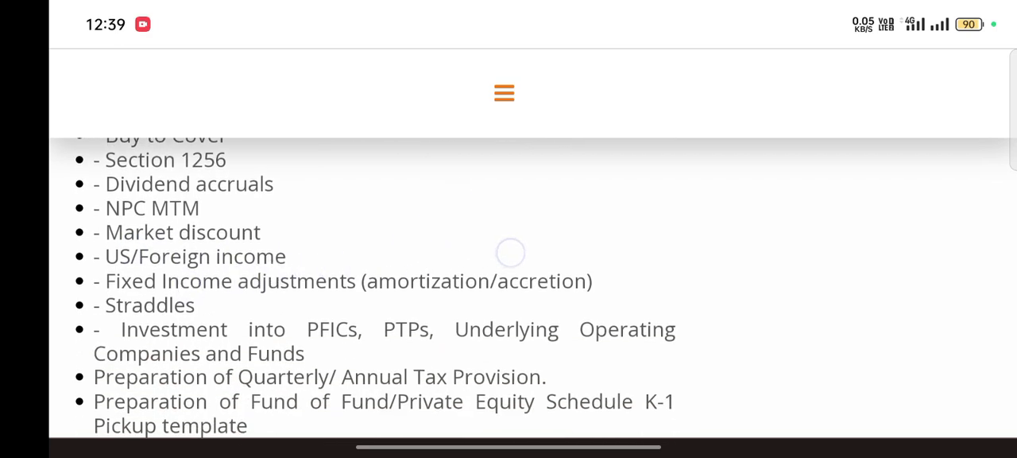
pyautogui.scroll(-3)
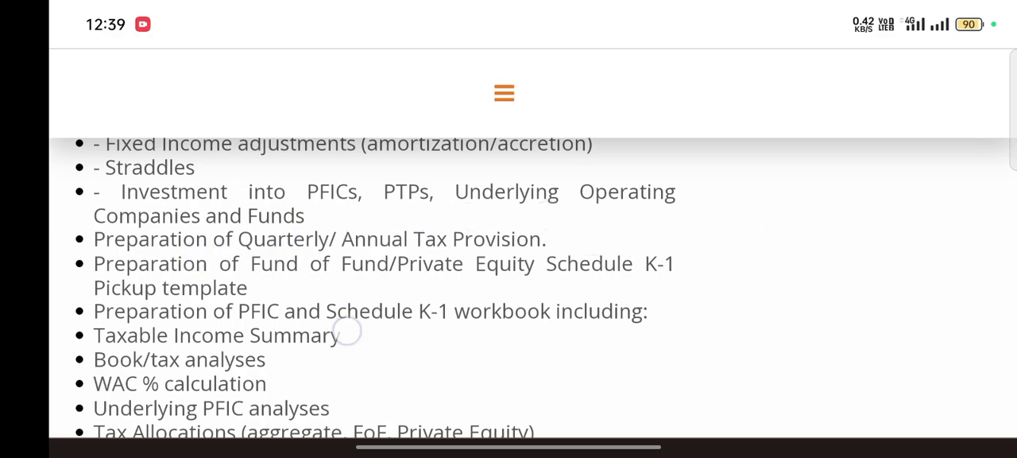
pyautogui.scroll(-3)
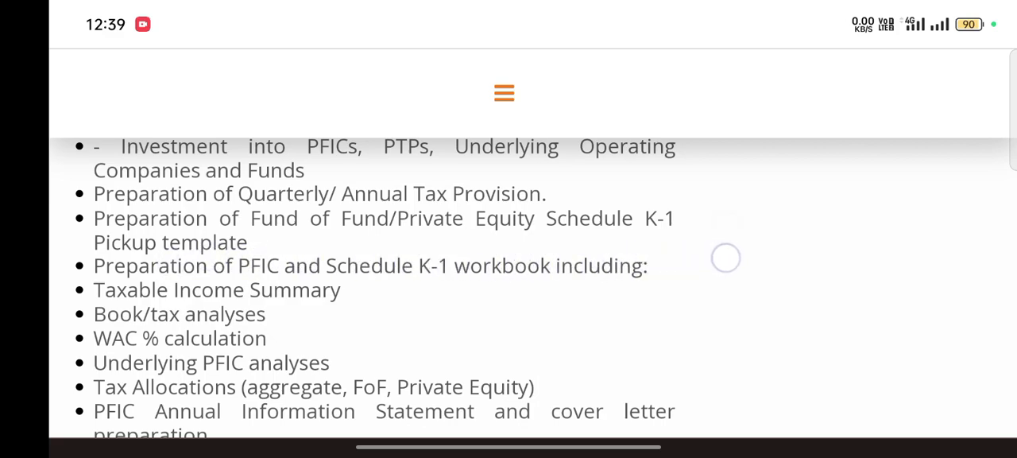
pyautogui.scroll(-3)
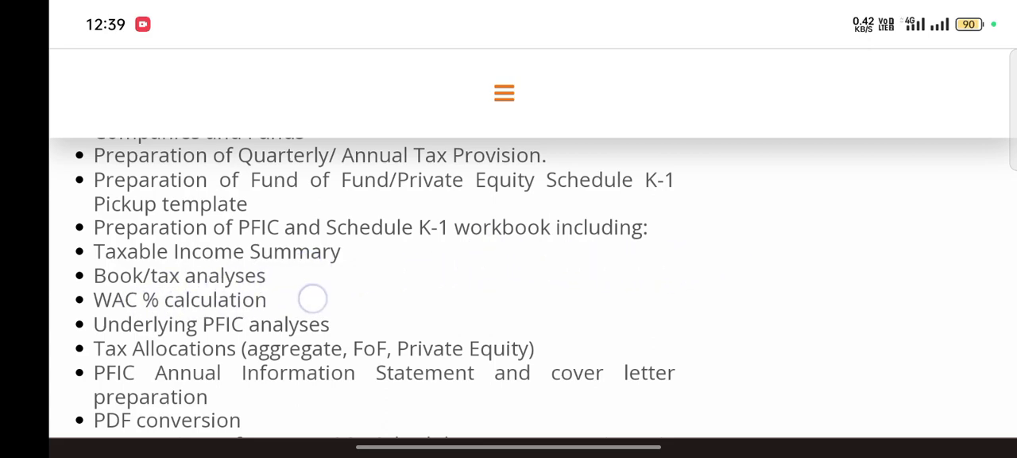
pyautogui.scroll(-3)
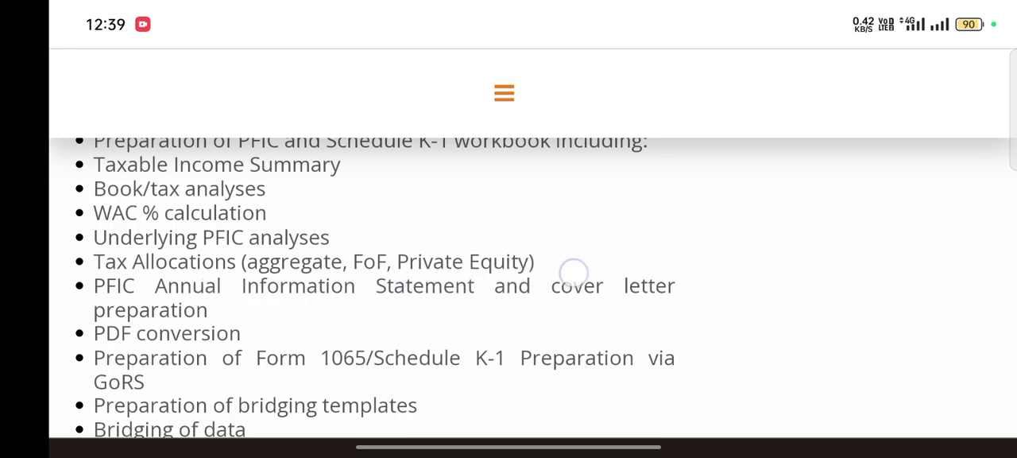
pyautogui.scroll(-3)
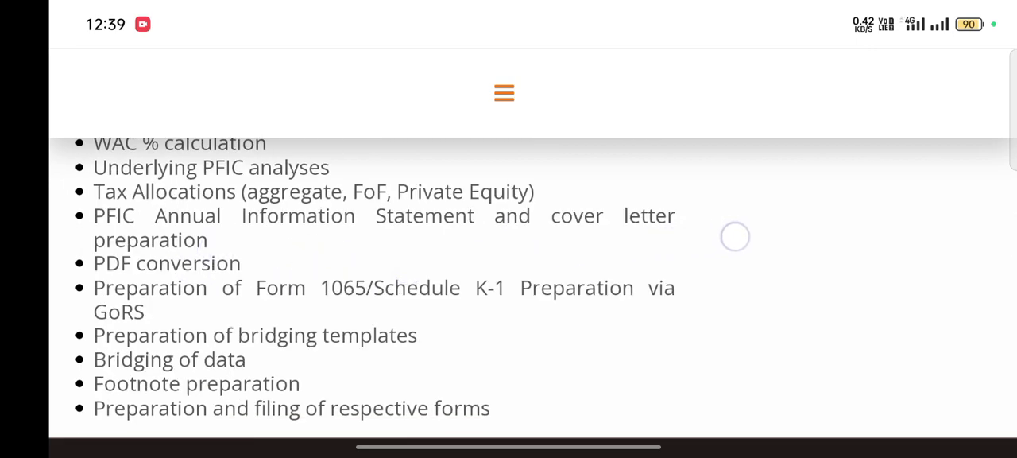
pyautogui.scroll(-3)
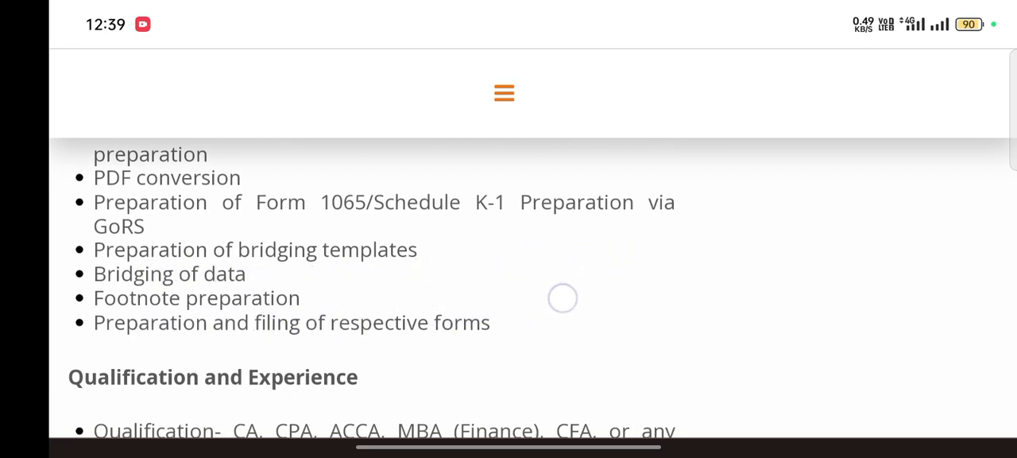
# Scroll through the Qualification and Experience and Skills Required sections of the posting
pyautogui.scroll(-3)
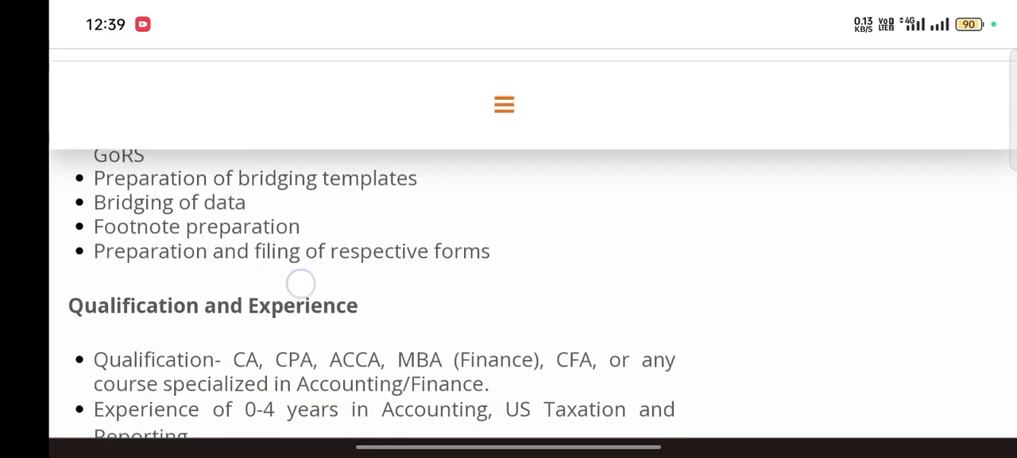
pyautogui.scroll(-3)
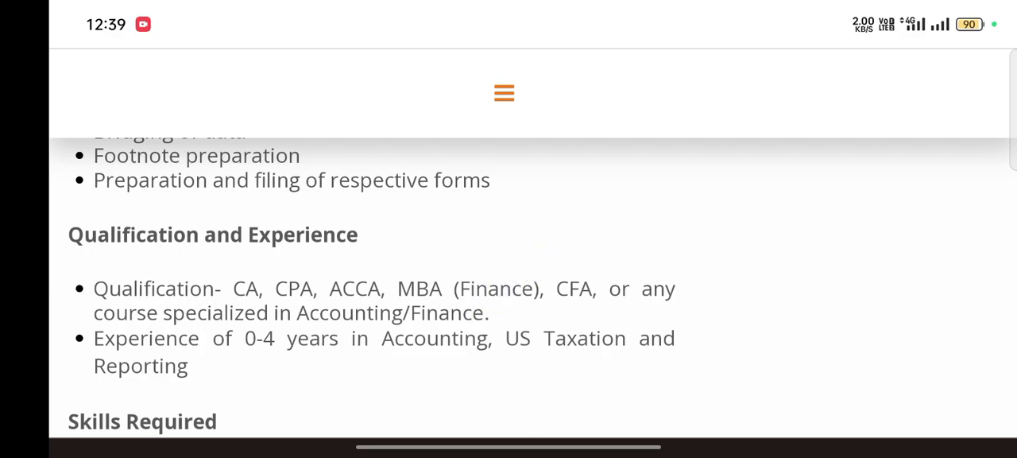
pyautogui.scroll(-3)
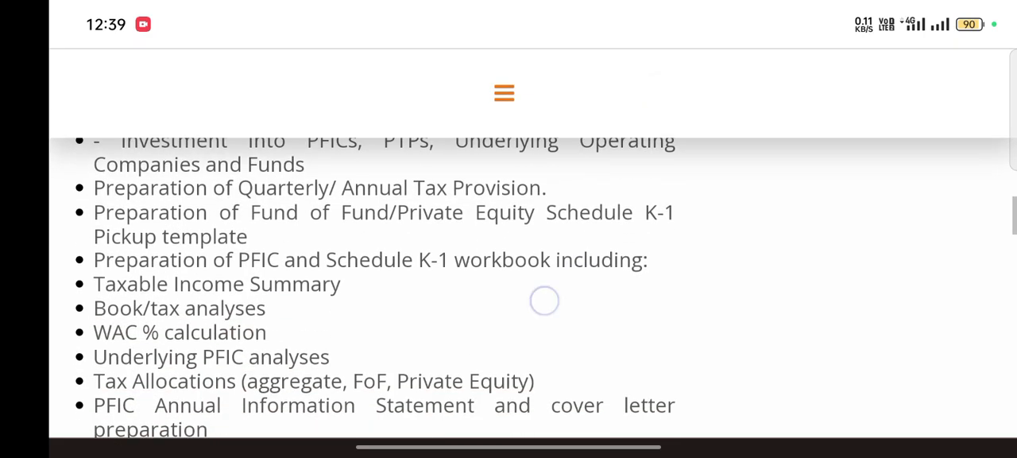
pyautogui.scroll(-3)
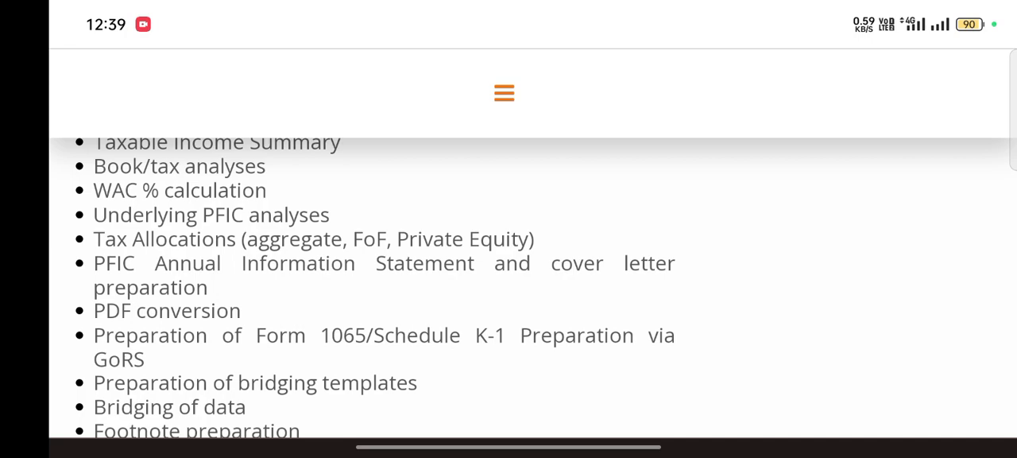
pyautogui.scroll(-3)
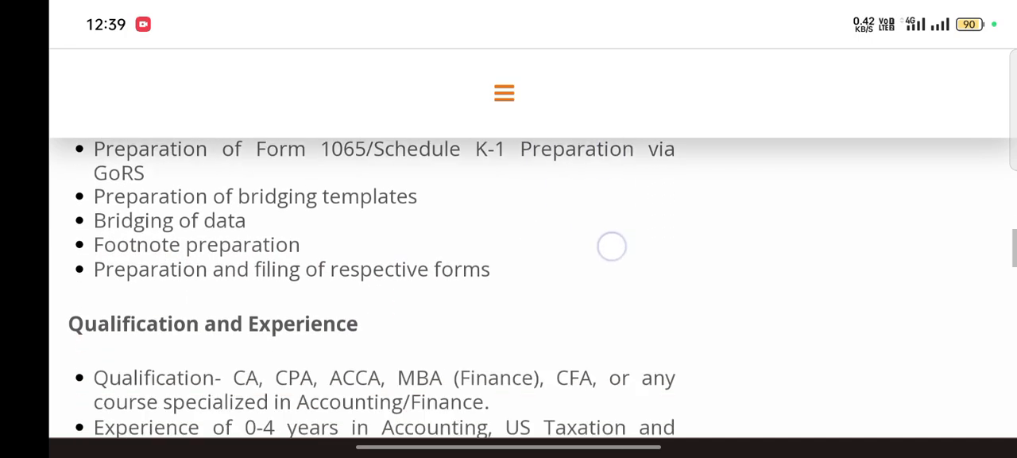
pyautogui.scroll(-3)
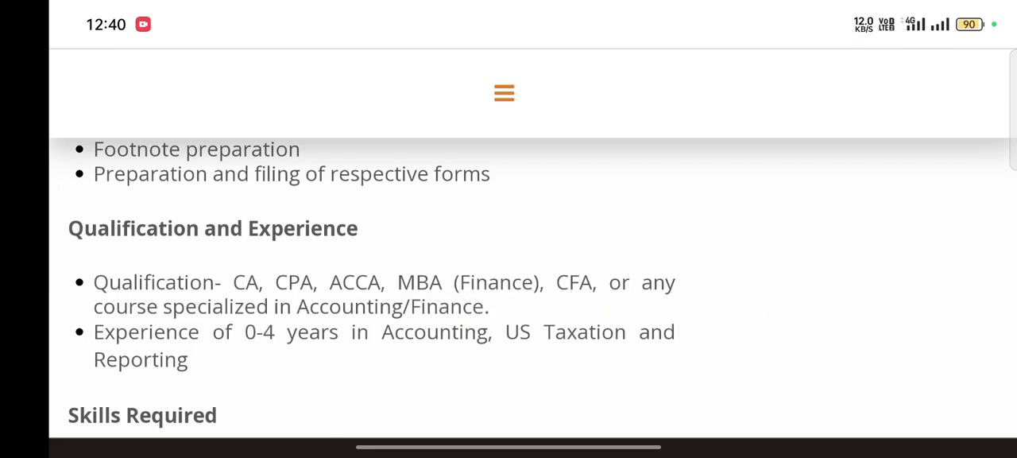
pyautogui.scroll(-3)
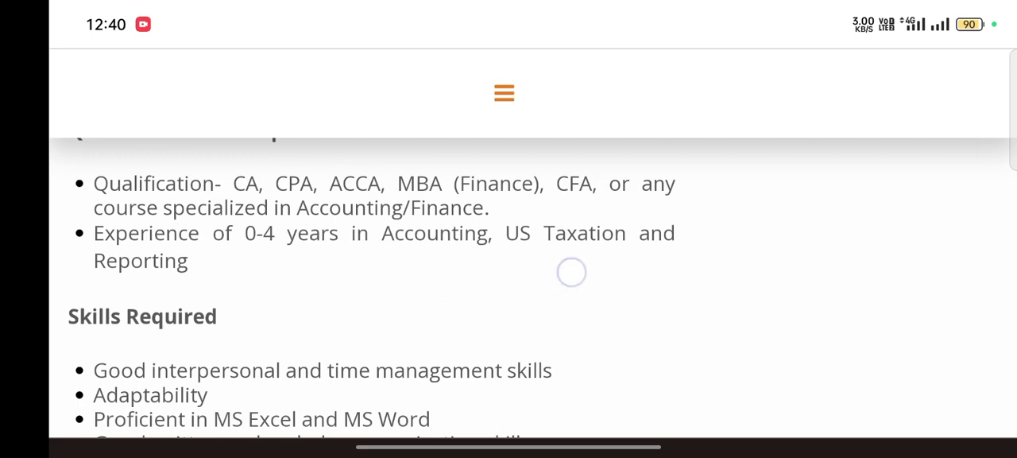
# Continue through What you will get in return and Additional information down to the Website address line
pyautogui.scroll(-3)
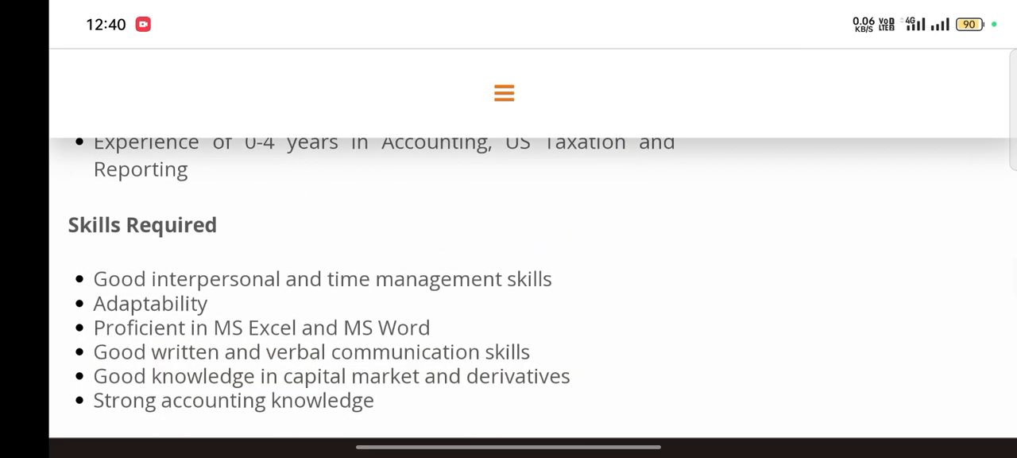
pyautogui.scroll(-3)
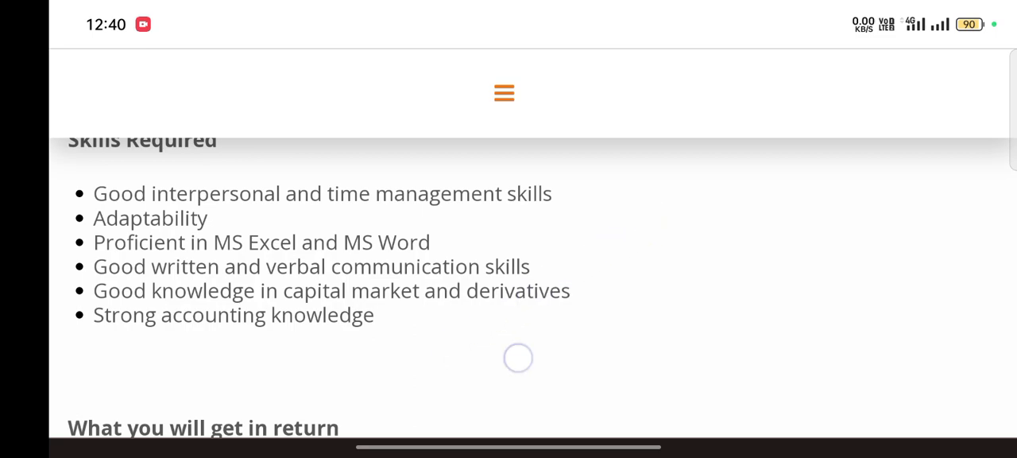
pyautogui.scroll(-3)
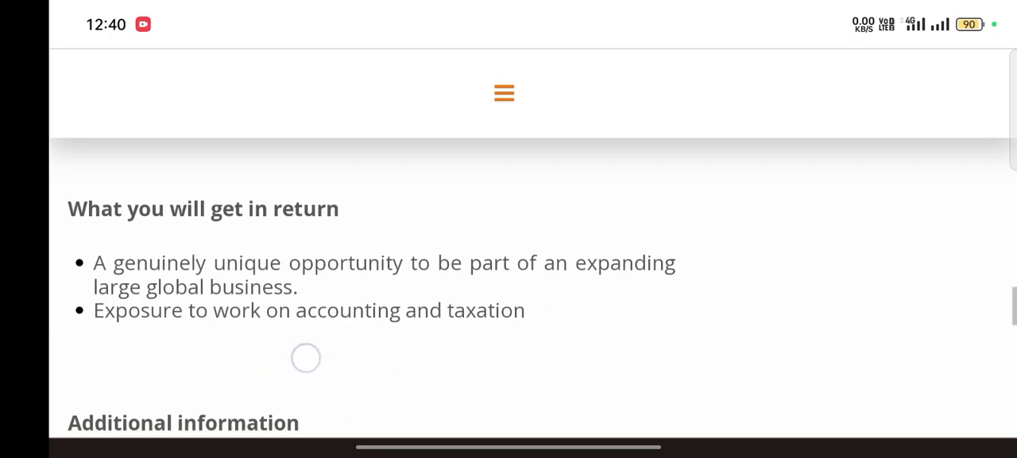
pyautogui.scroll(-3)
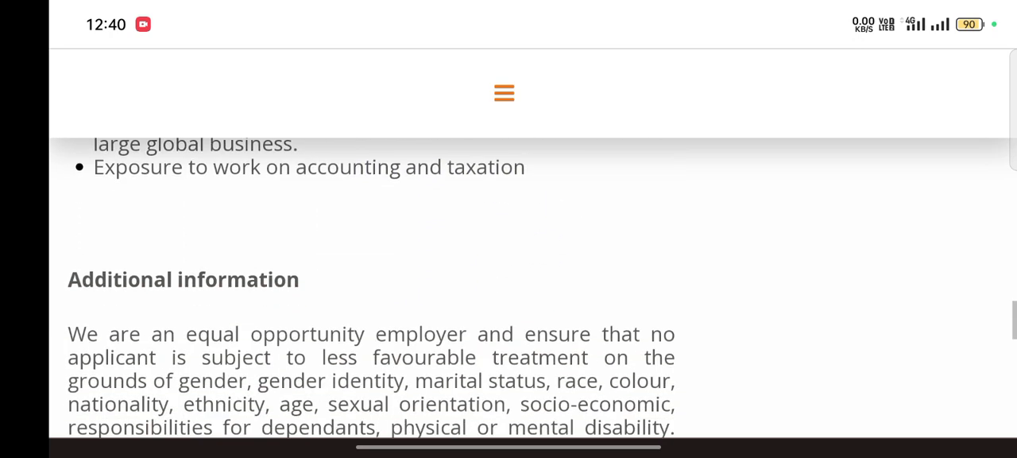
pyautogui.scroll(-3)
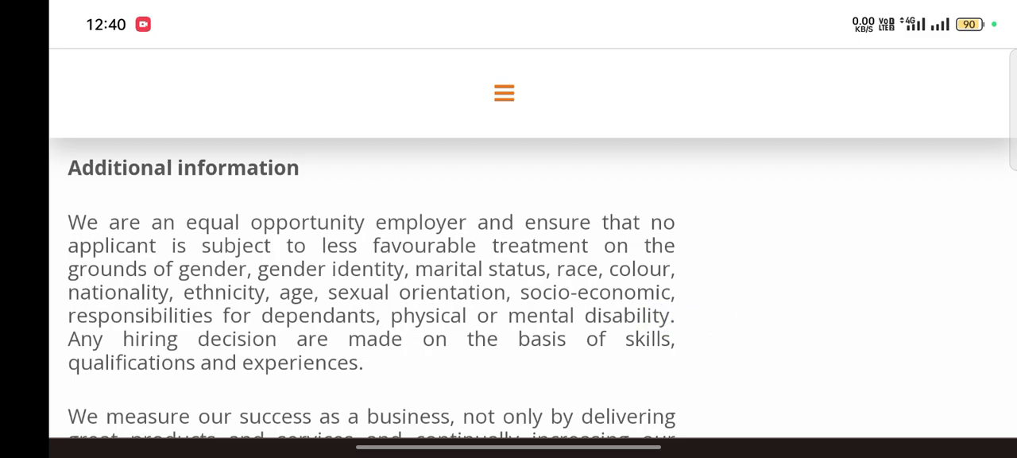
pyautogui.scroll(-3)
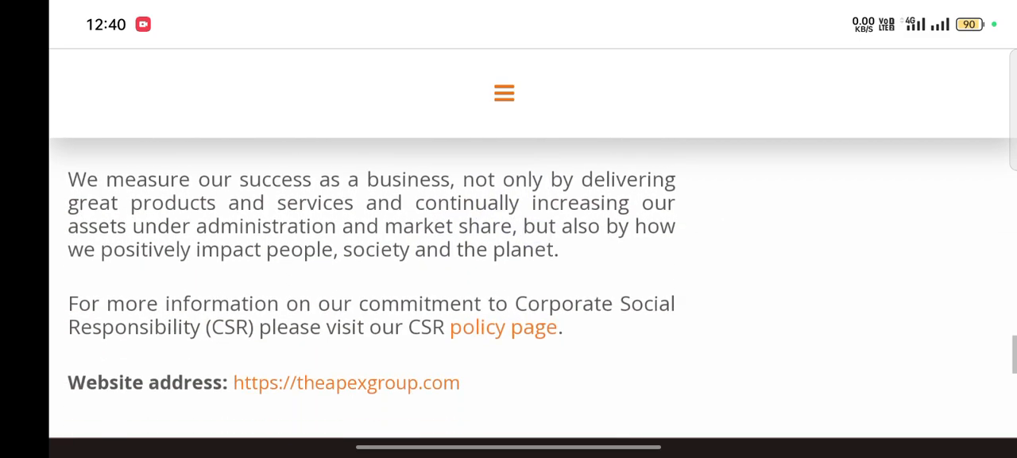
# Show the Apex Group Ltd People list on LinkedIn with its 6,216 employees count and Highlights cards
pyautogui.scroll(-3)
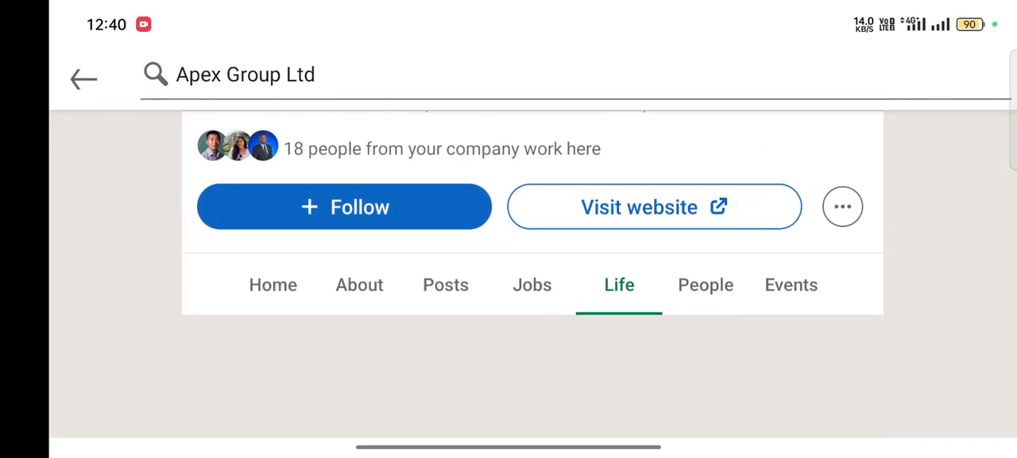
pyautogui.click(705, 285)
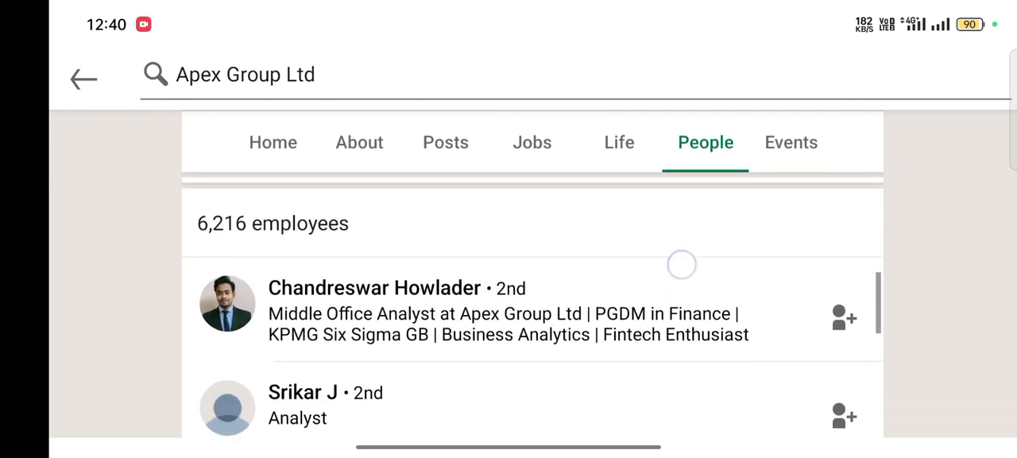
pyautogui.scroll(-3)
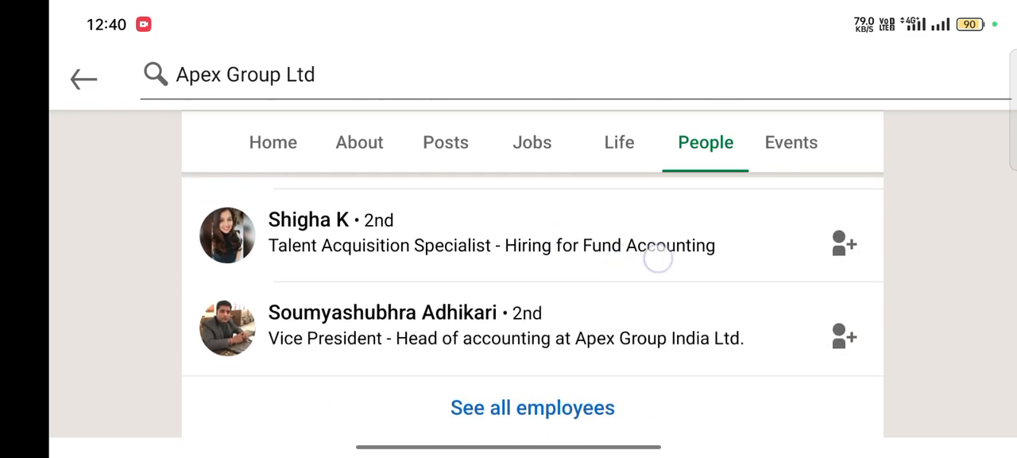
pyautogui.scroll(-3)
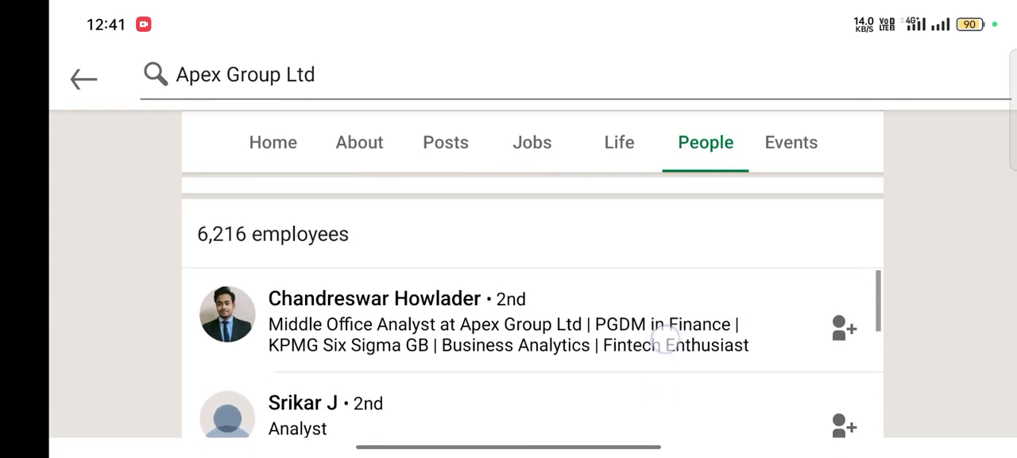
pyautogui.scroll(-3)
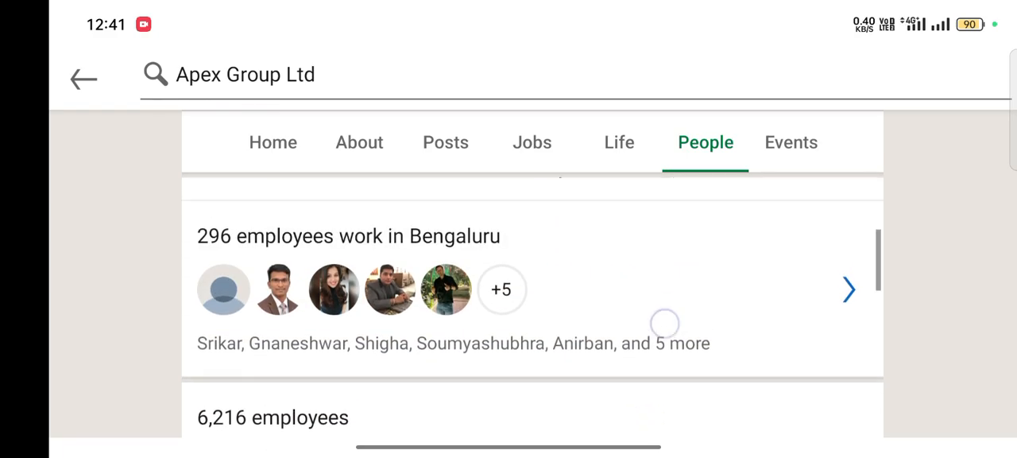
pyautogui.scroll(-3)
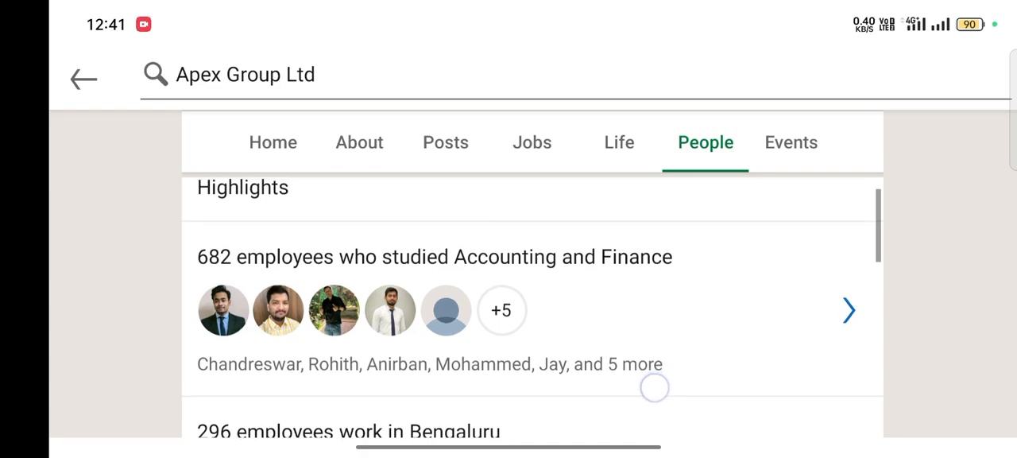
pyautogui.scroll(-3)
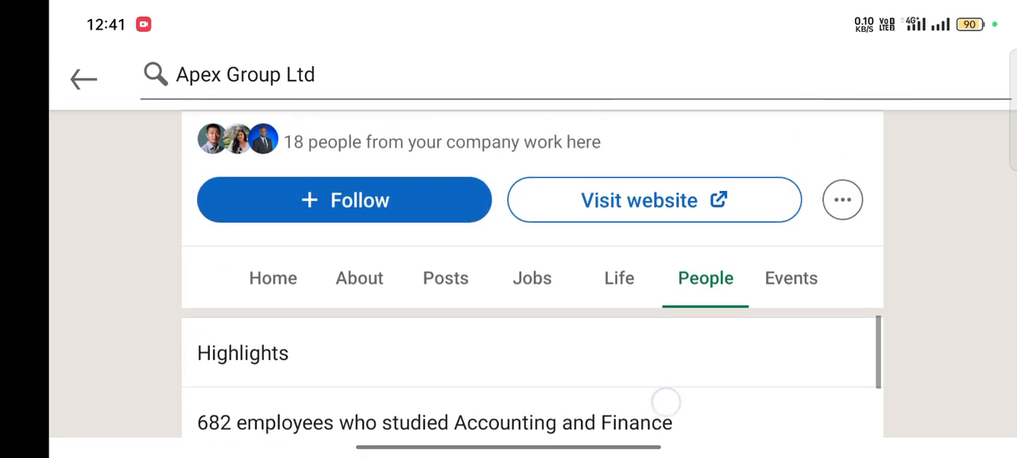